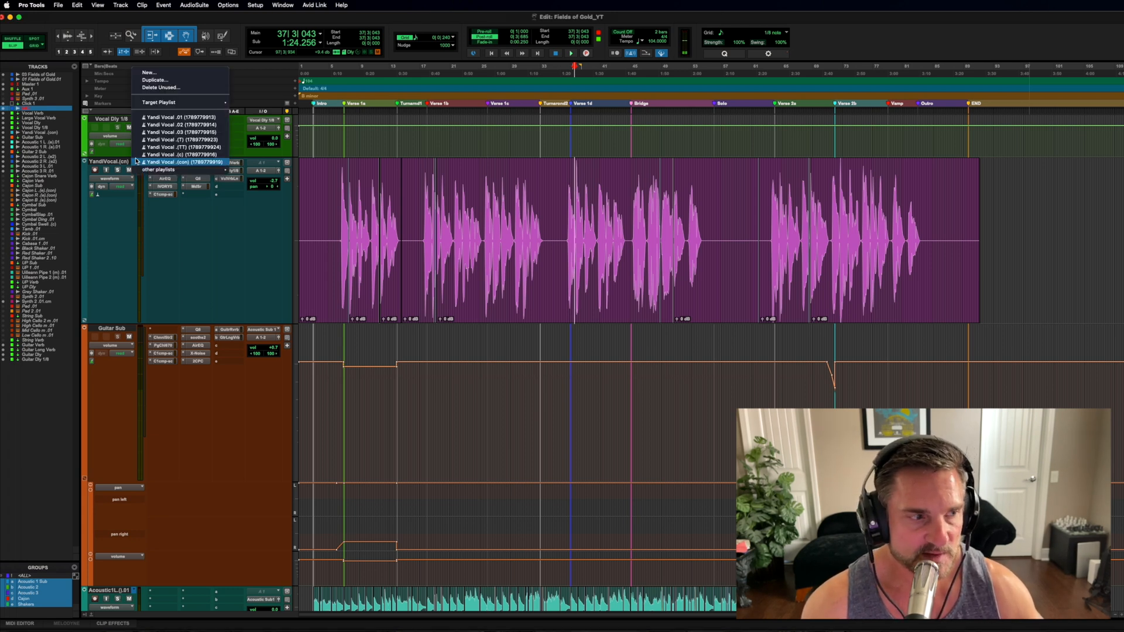
Step: Audition the .03 vocal take, then return the lead vocal track to its comped playlist
click(182, 162)
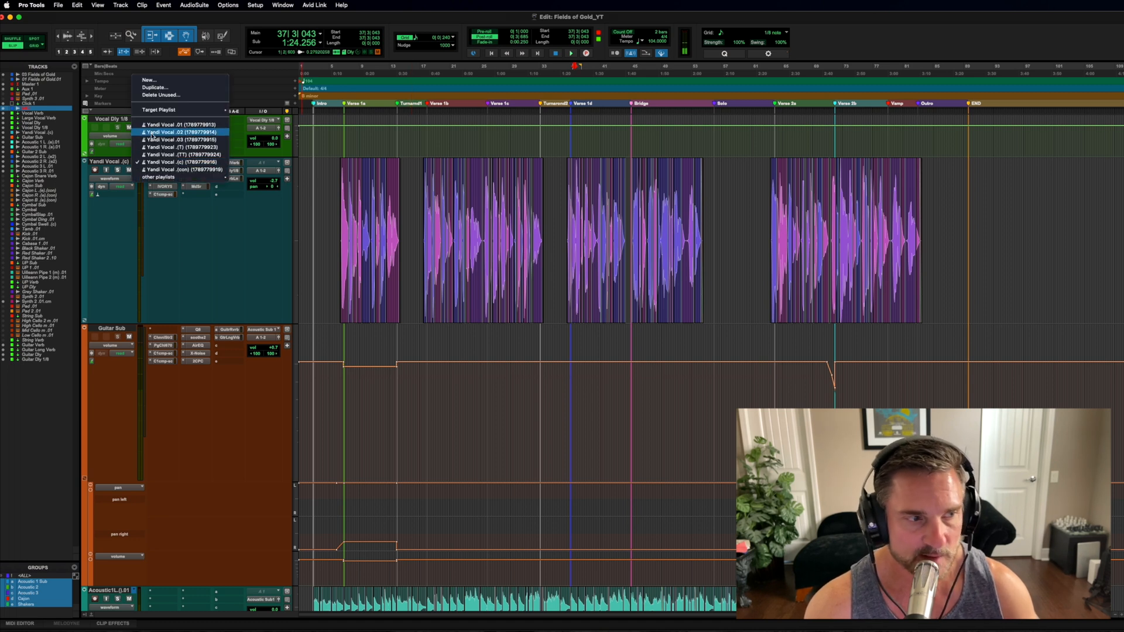
click(181, 124)
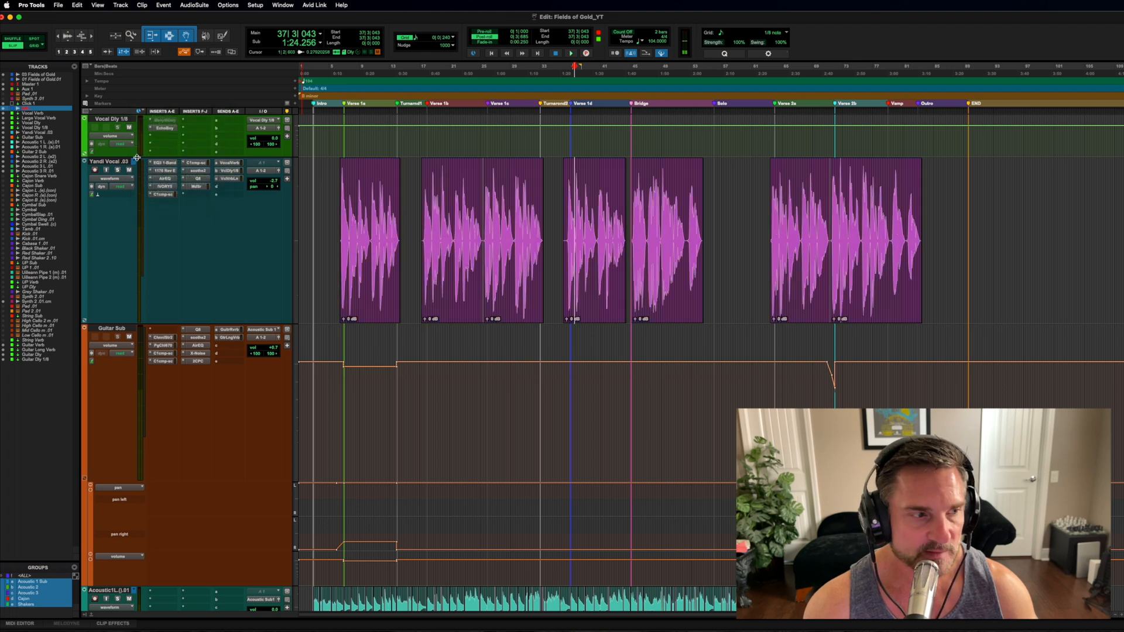
click(136, 160)
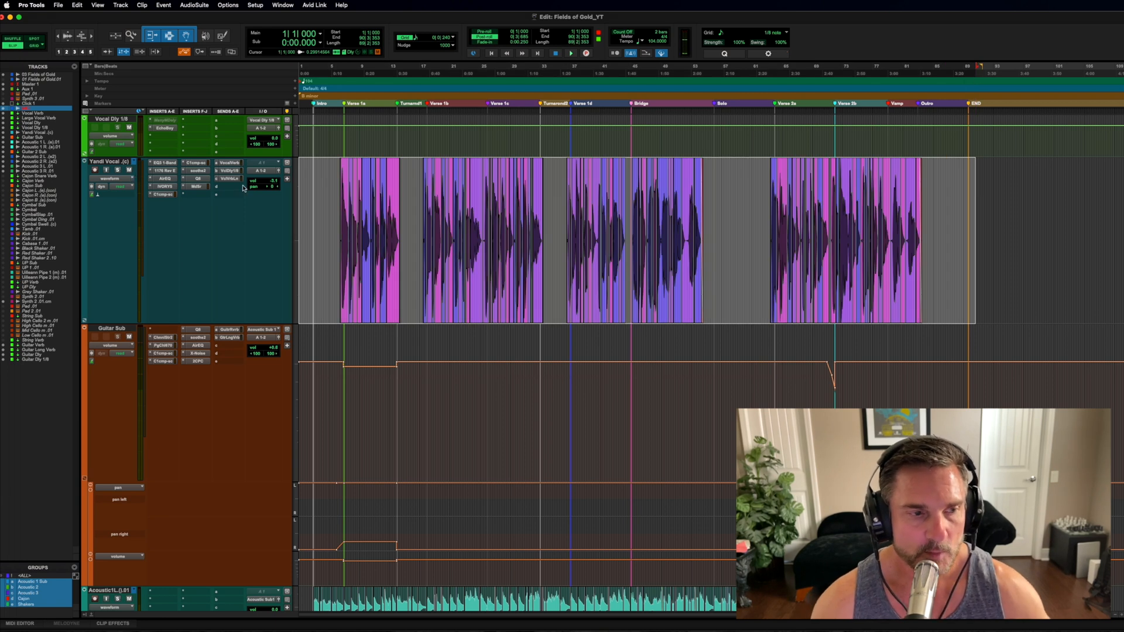
Step: Duplicate the comped playlist as '(tune)' and consolidate its clips into one clip
click(134, 162)
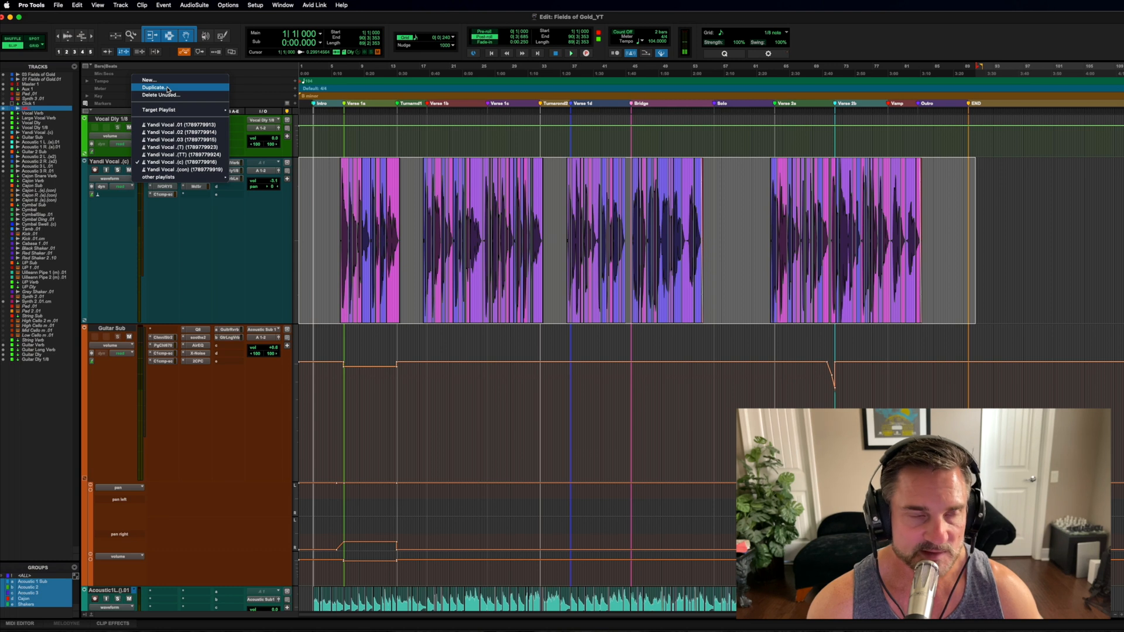
mouse_move(148, 80)
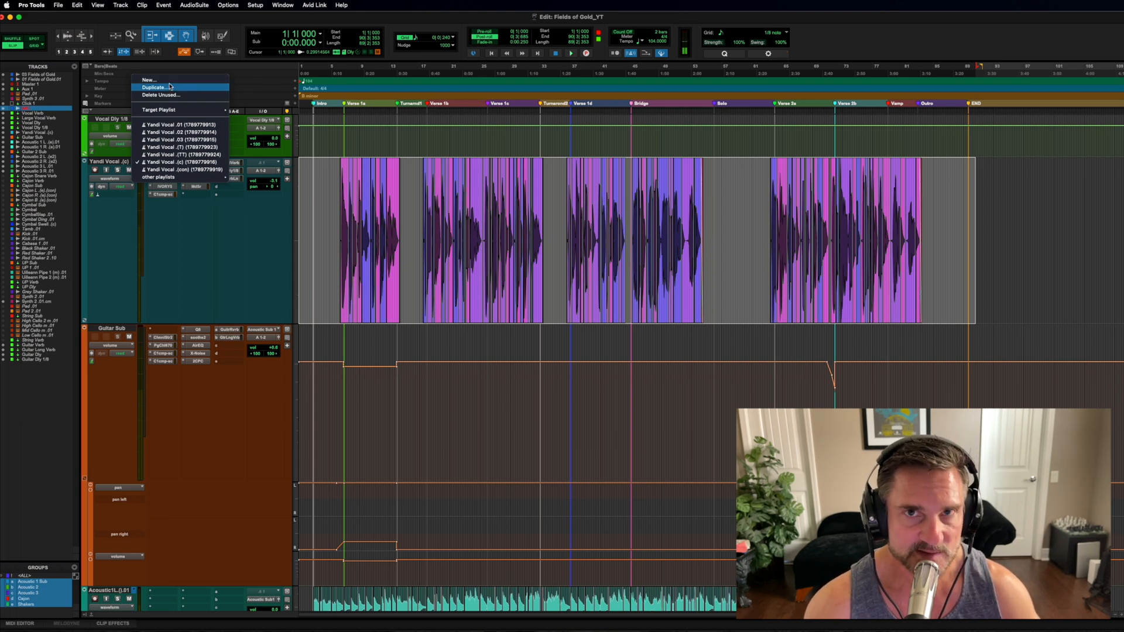
mouse_move(149, 80)
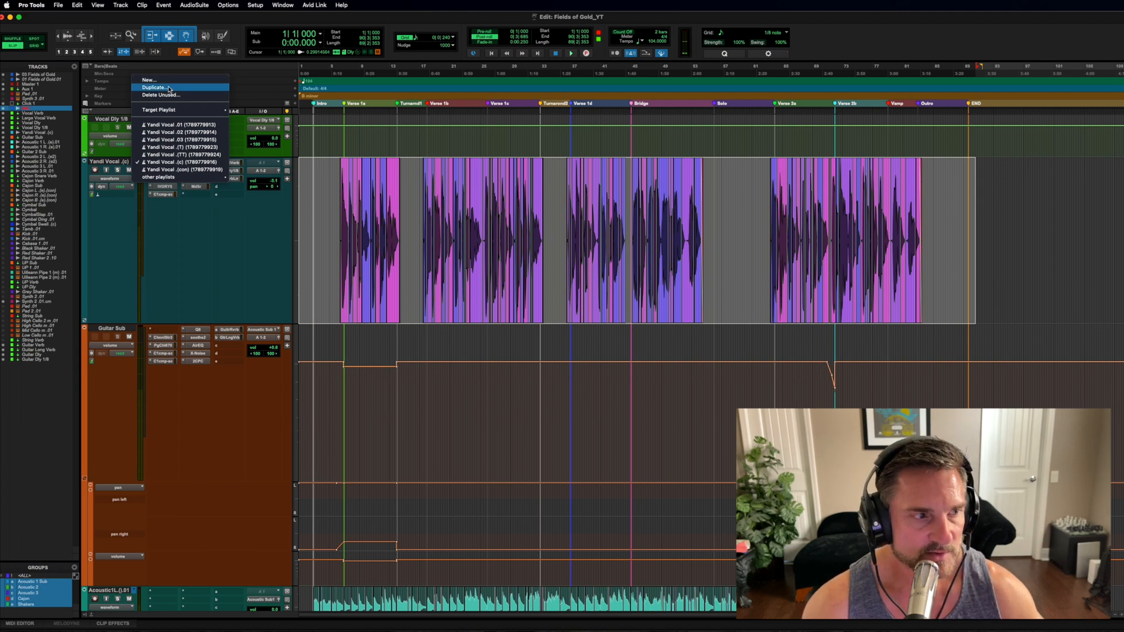
click(155, 88)
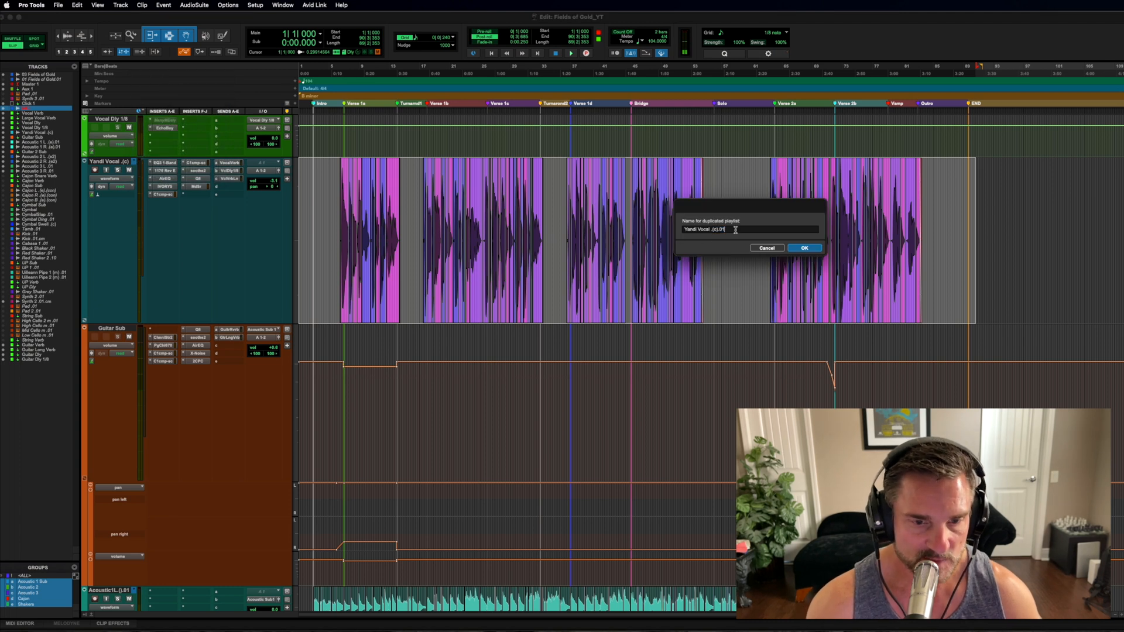
text((tune)
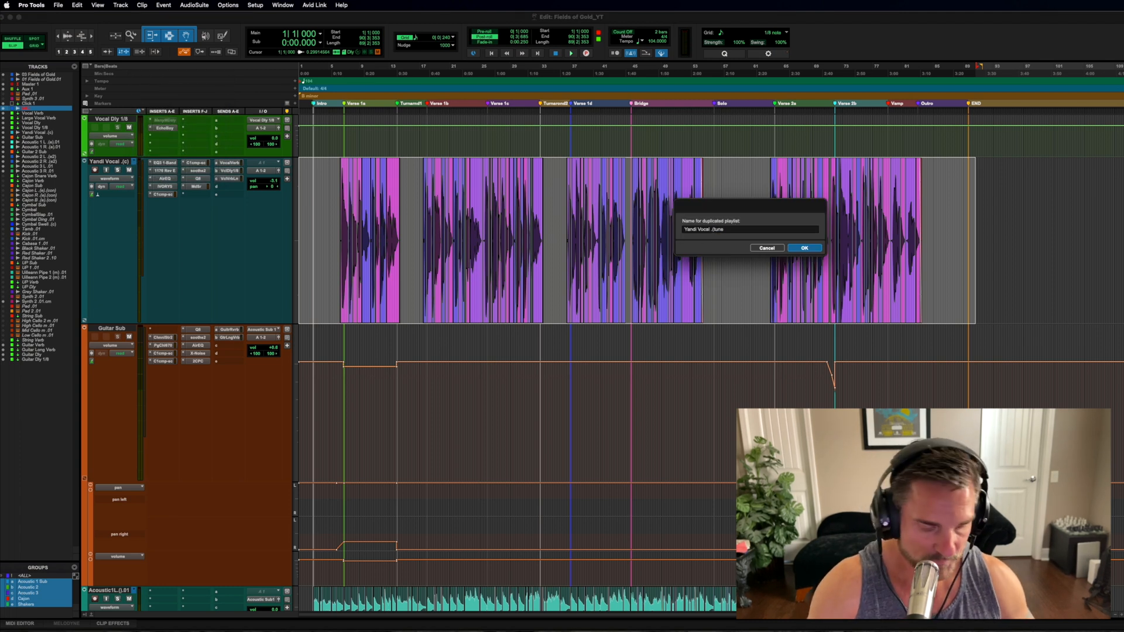
click(805, 247)
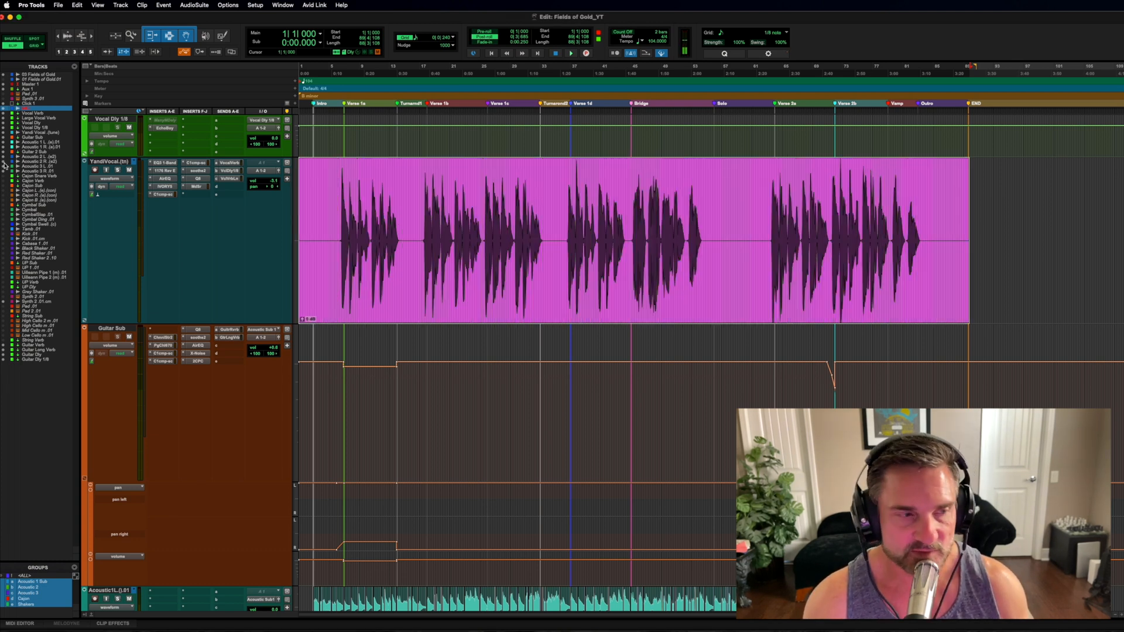
Step: Dismiss the Track menu and bring up the tune track's Elastic Audio/ARA mode list
click(120, 5)
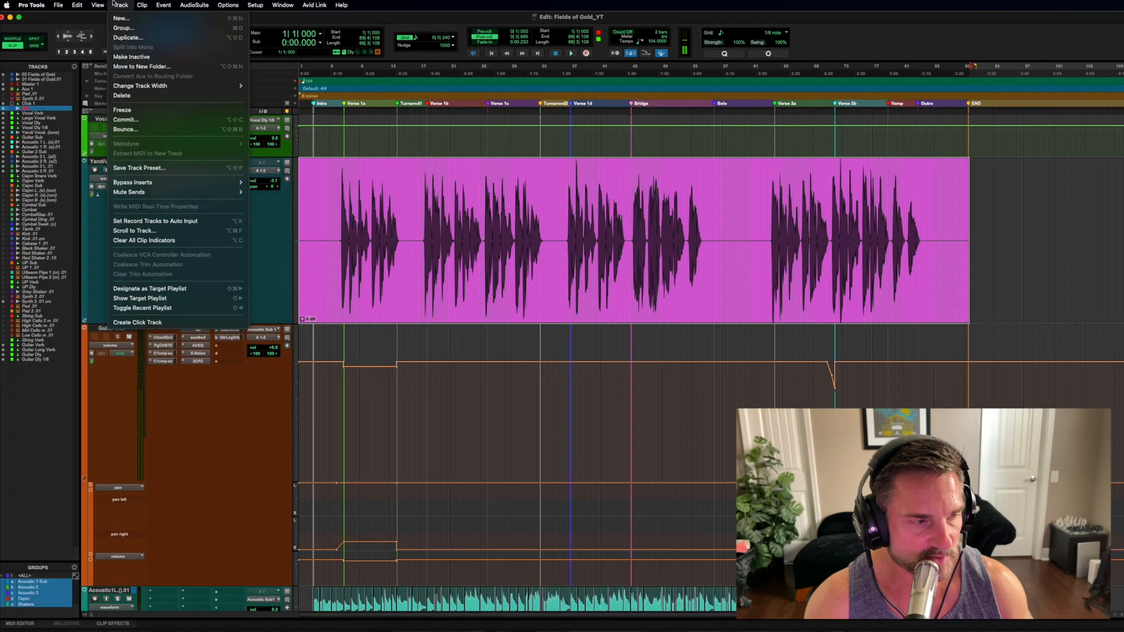
click(97, 5)
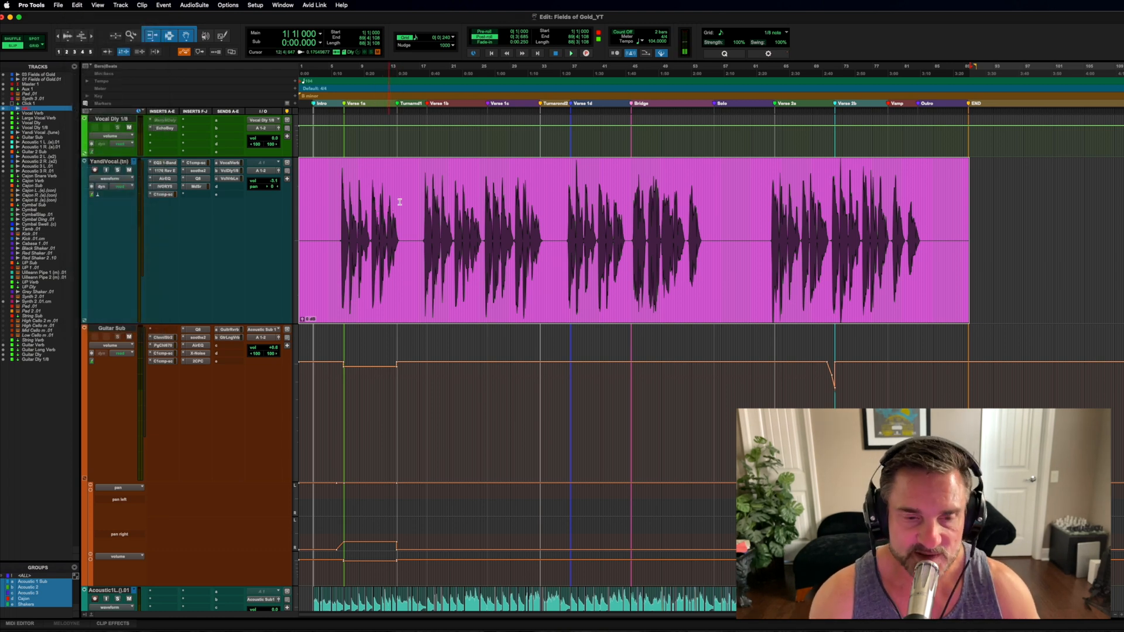
click(120, 188)
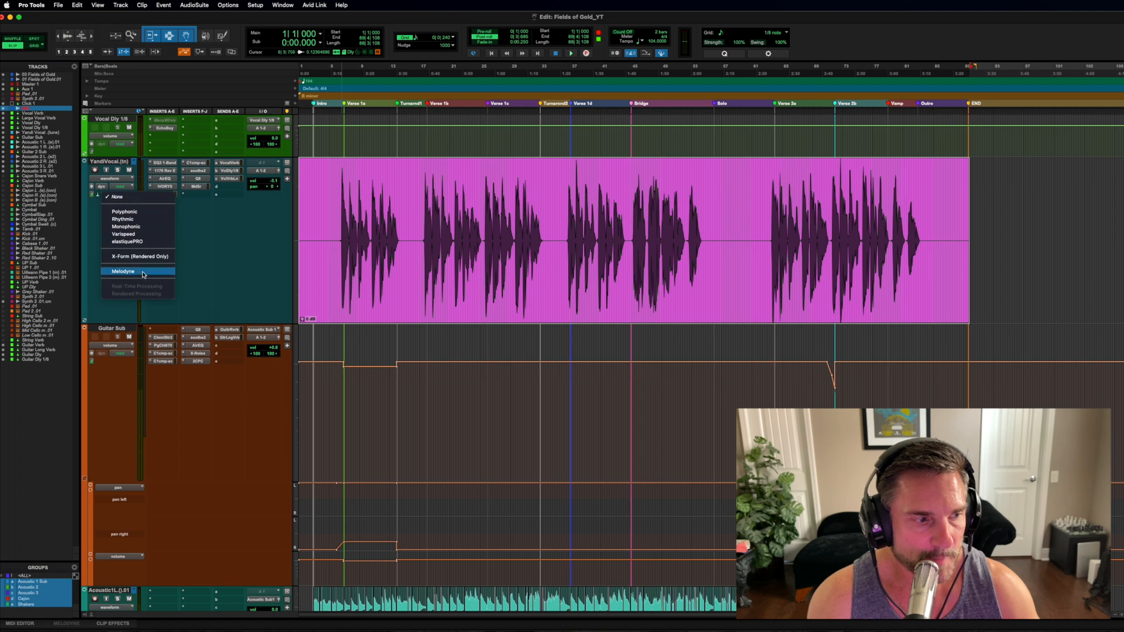
Step: Enable Melodyne on the tune vocal track so its detected pitch notes appear
click(123, 270)
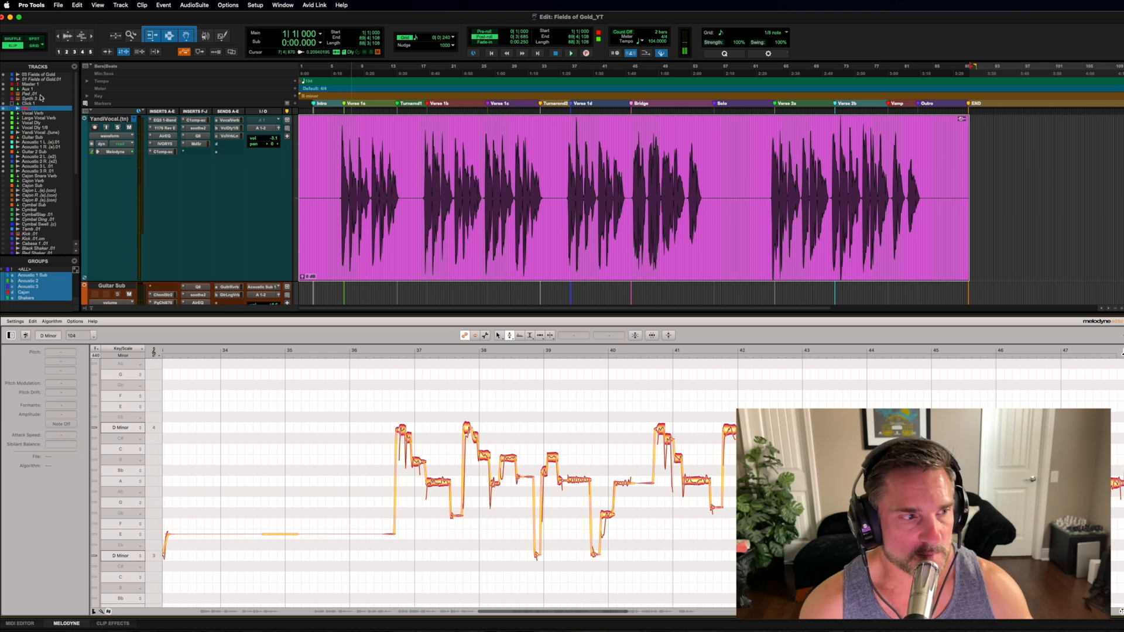
Step: Set the ARA mode to None and commit the Melodyne changes into the vocal audio
click(108, 65)
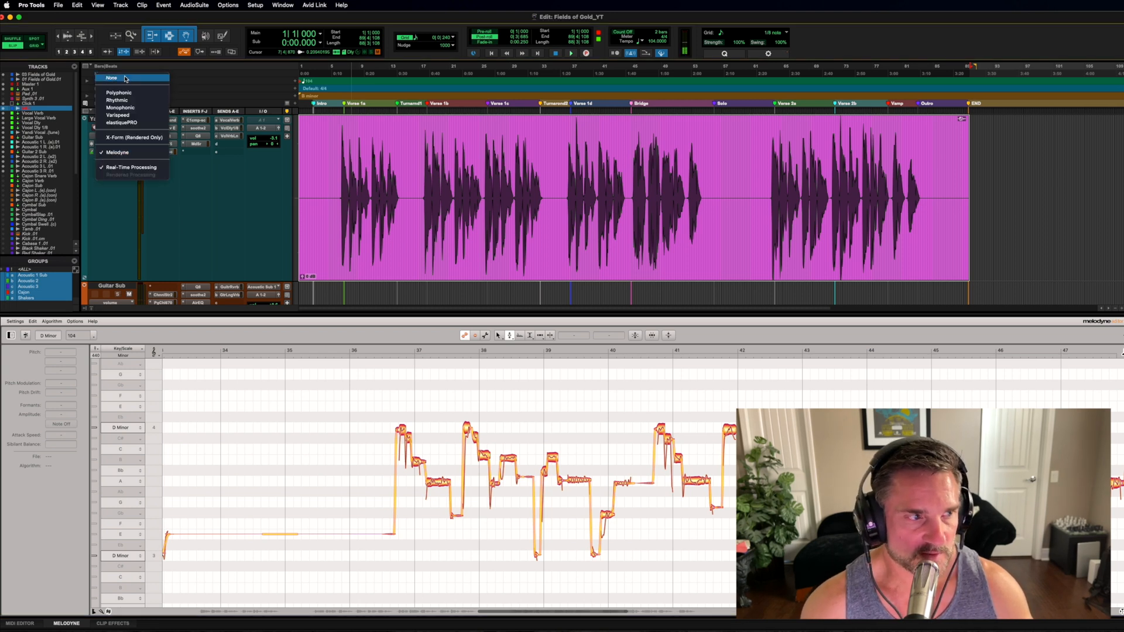
click(112, 77)
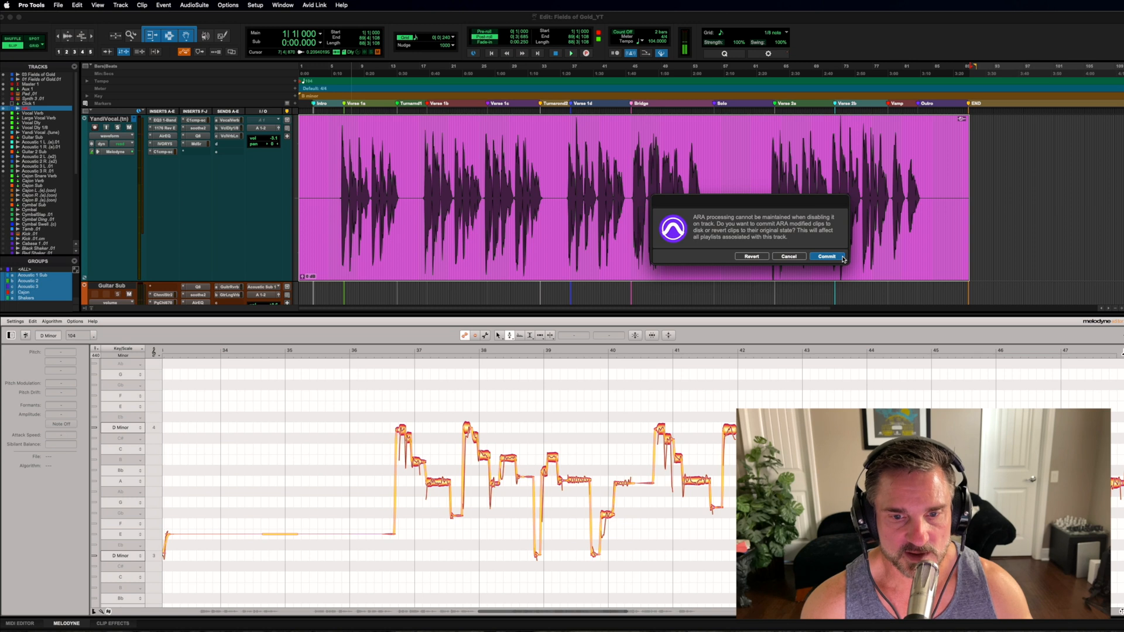
click(826, 256)
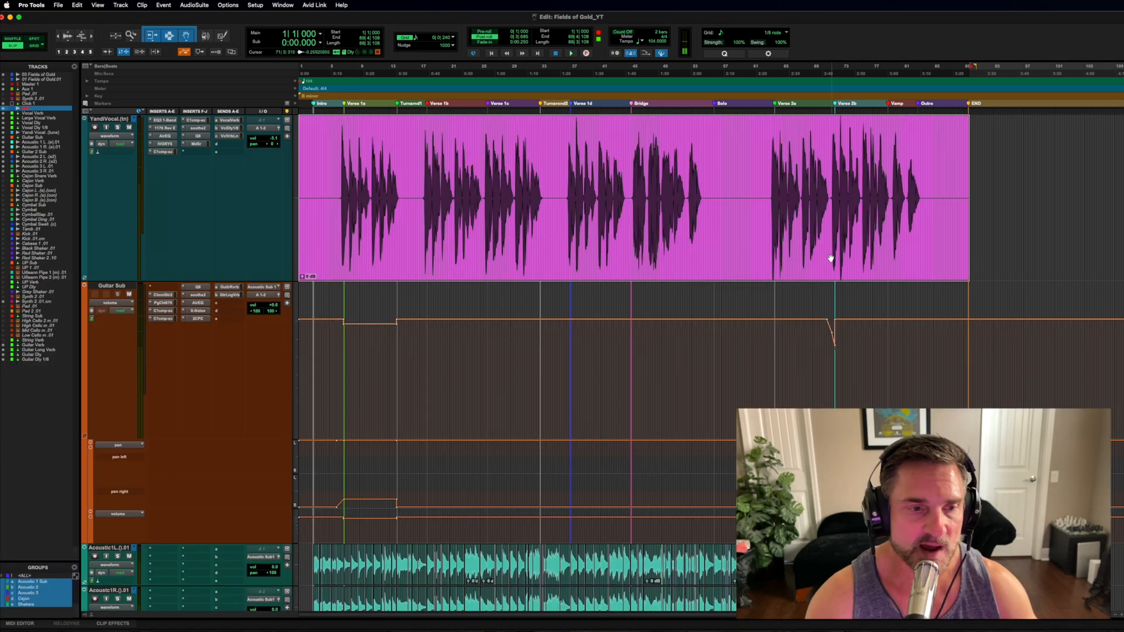
Step: Select the vocal clip before Verse 3b and reach its Melodyne options in the clip menu
click(132, 119)
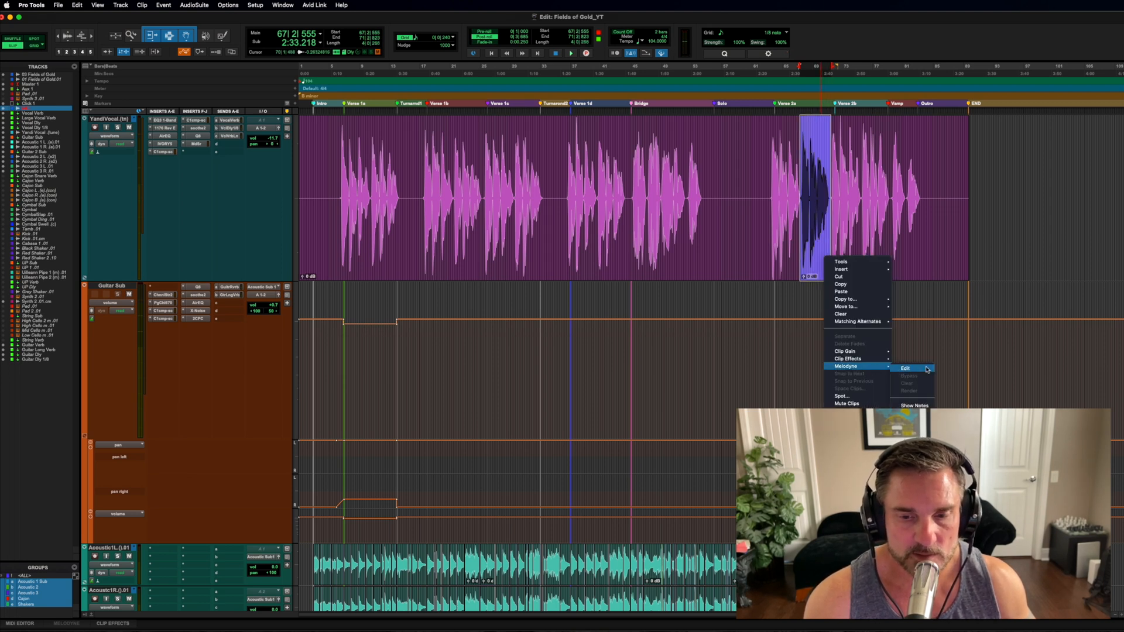
click(905, 368)
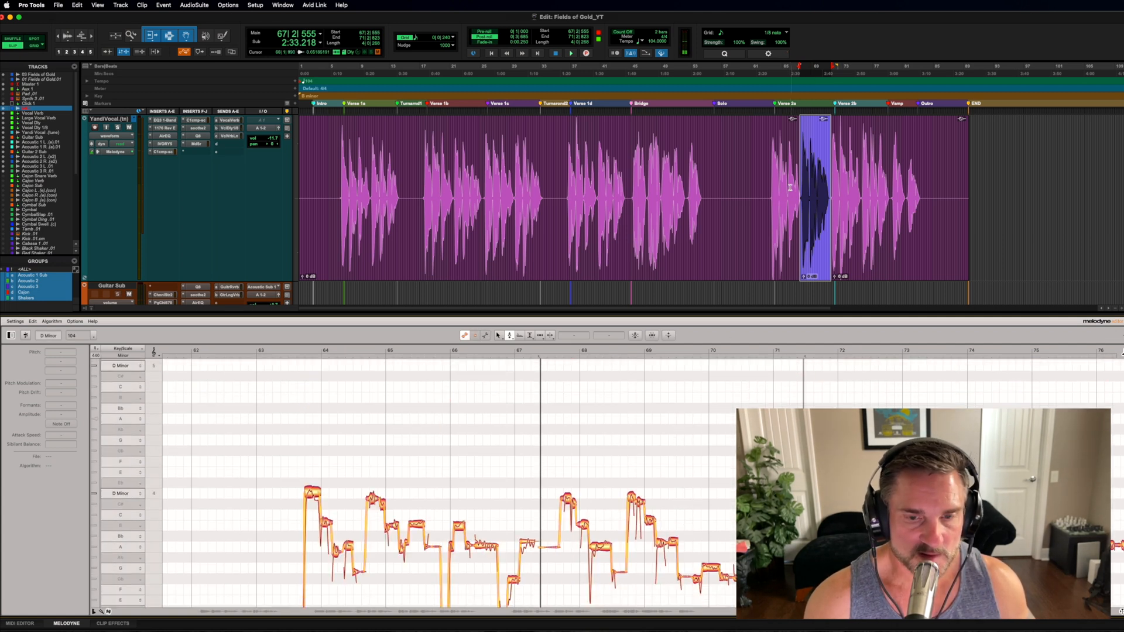
Step: With the verse clip's notes shown in Melodyne, reopen the track's ARA mode list
click(115, 128)
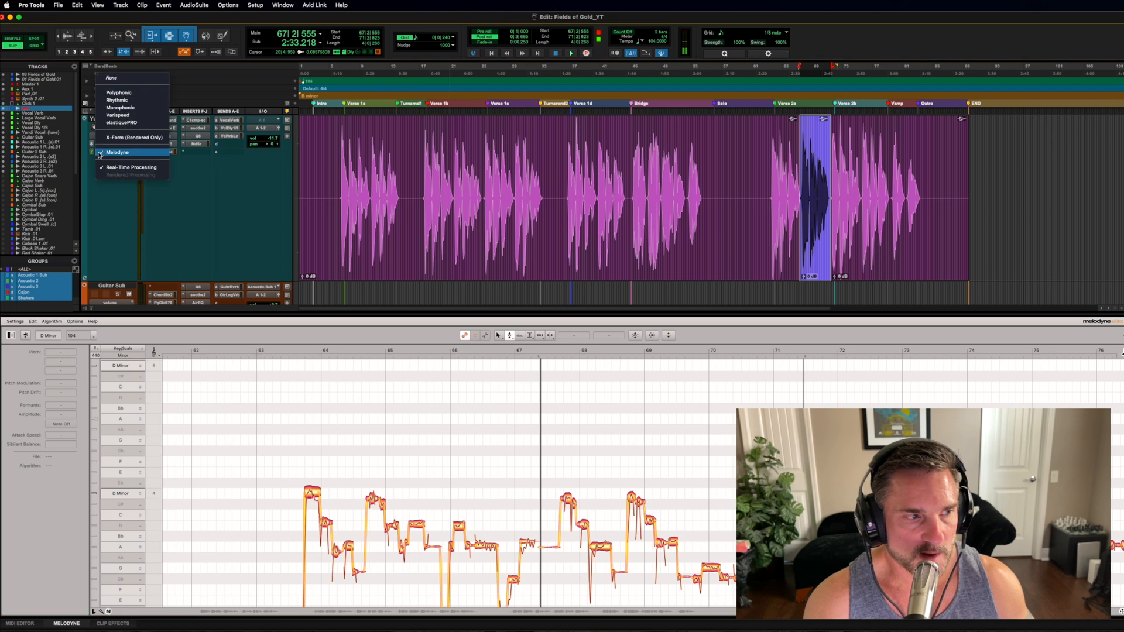